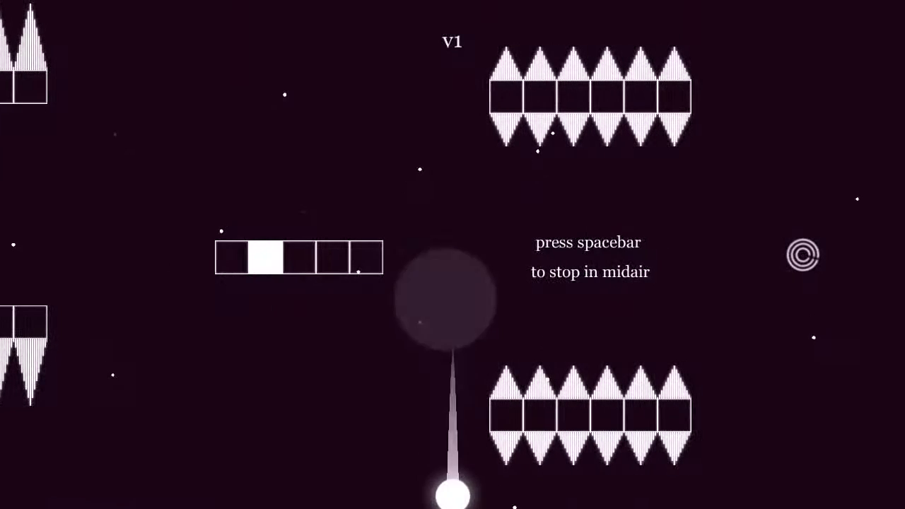
key(space)
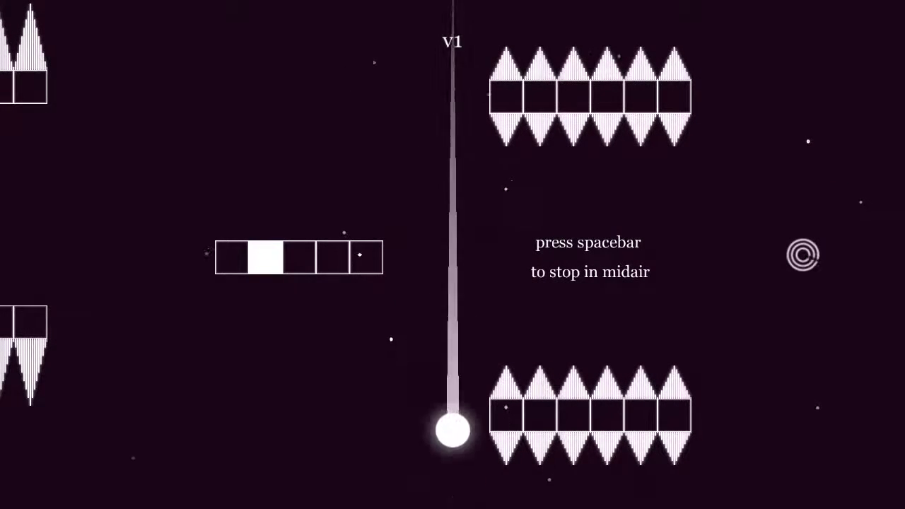
key(space)
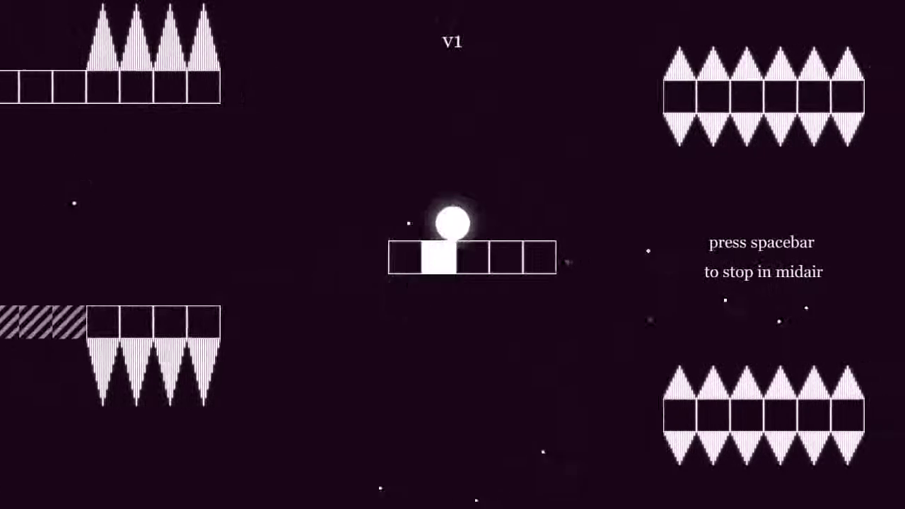
key(space)
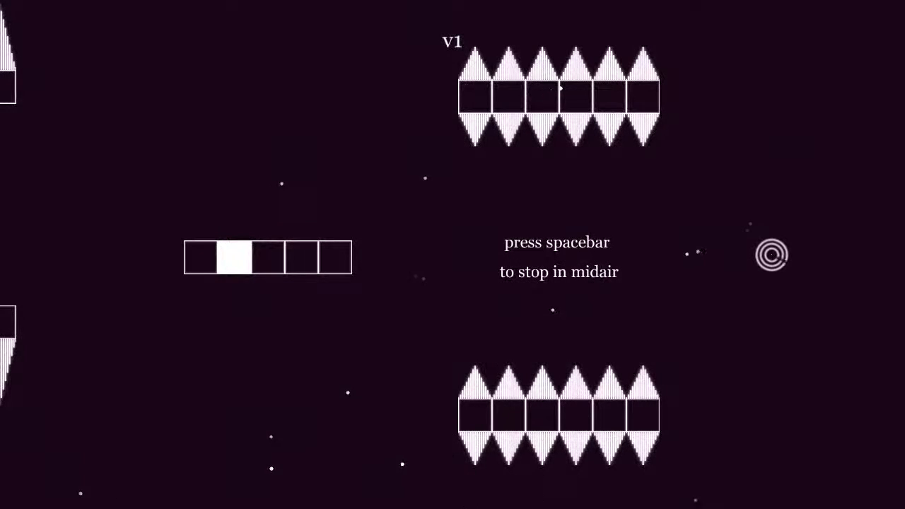
key(space)
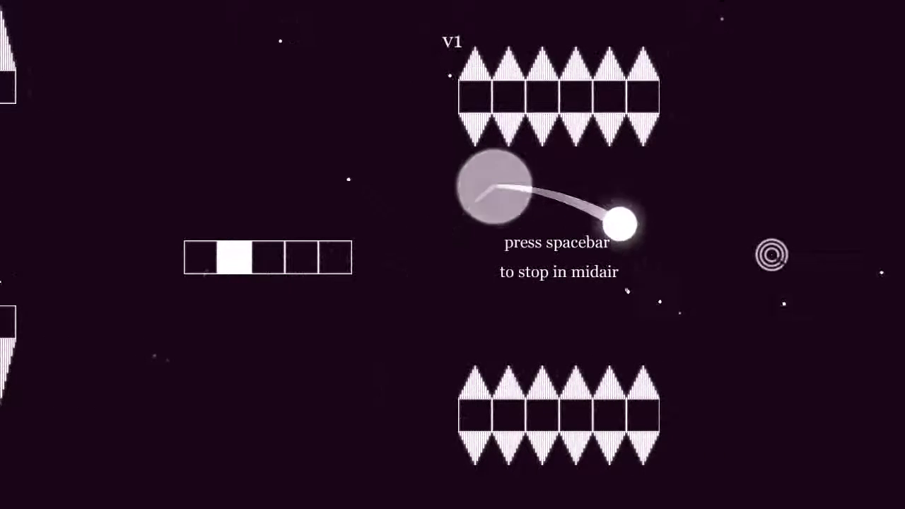
key(space)
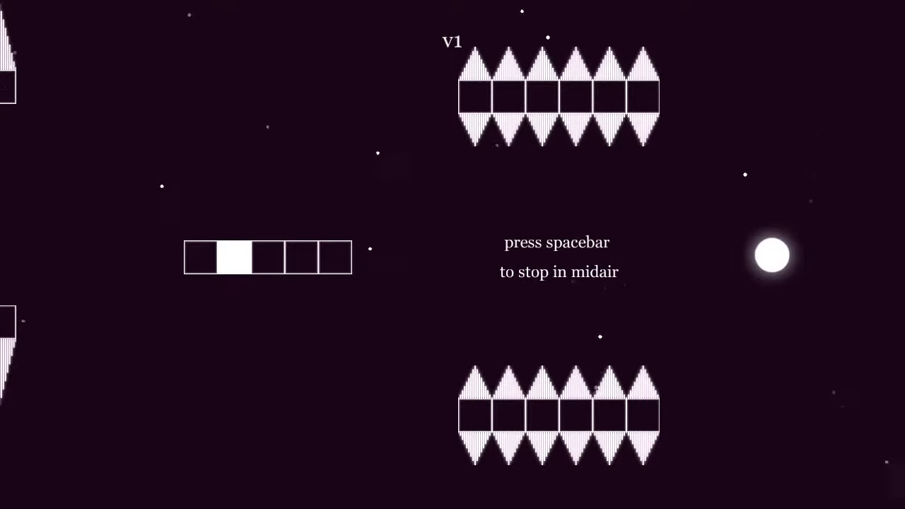